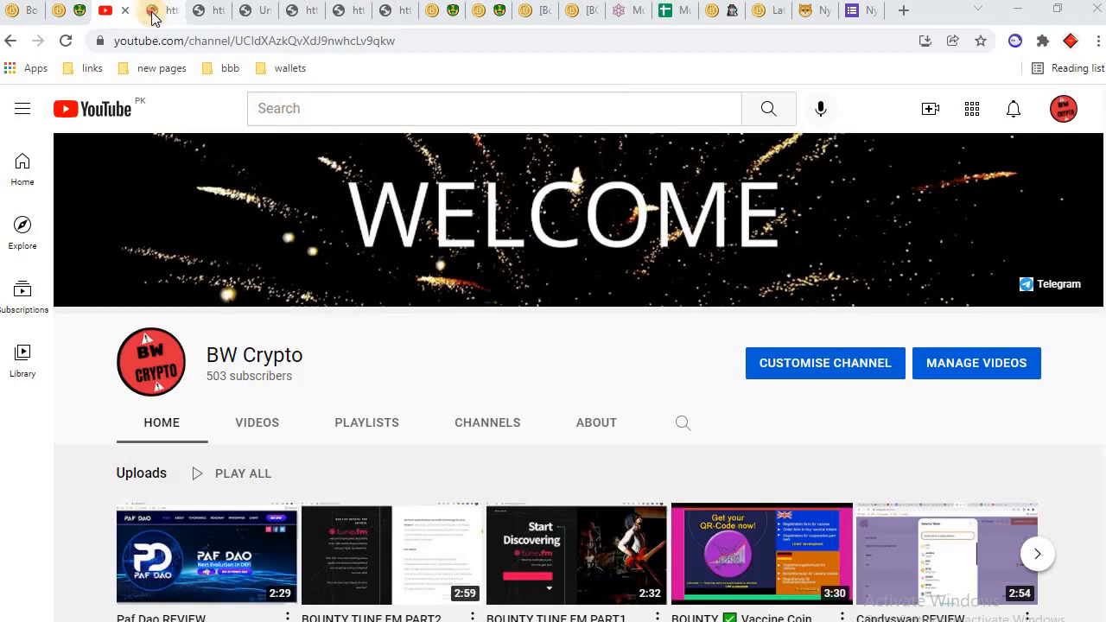
Step: Switch to the MetaMine FAQ tab with answers about MetaMine and the MINE token
left_click(152, 11)
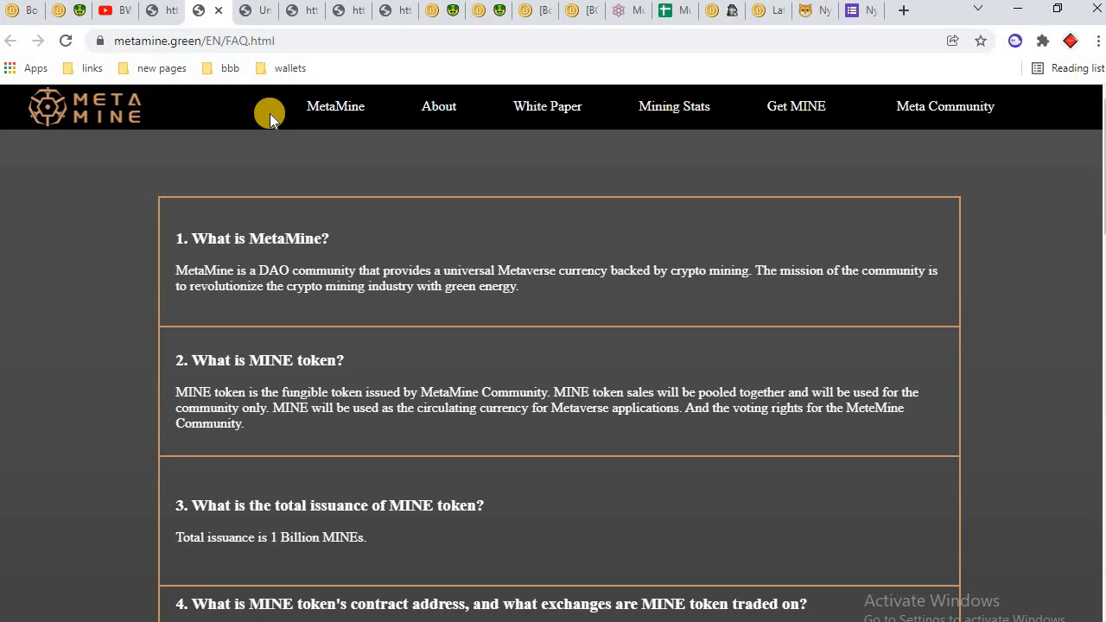
mouse_move(493, 529)
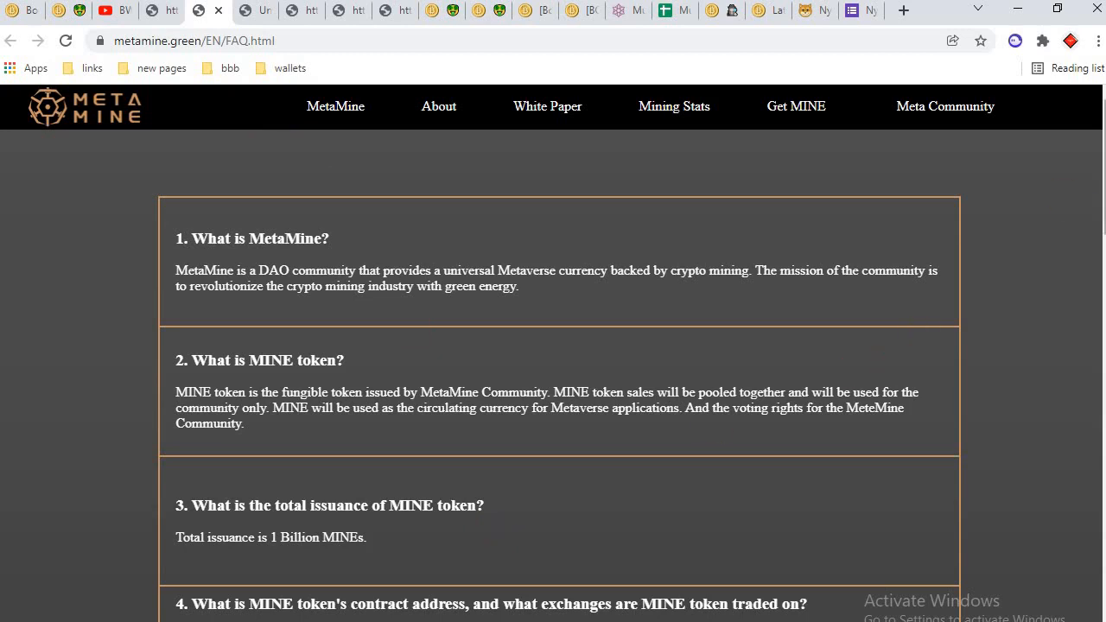
scroll("down", 3)
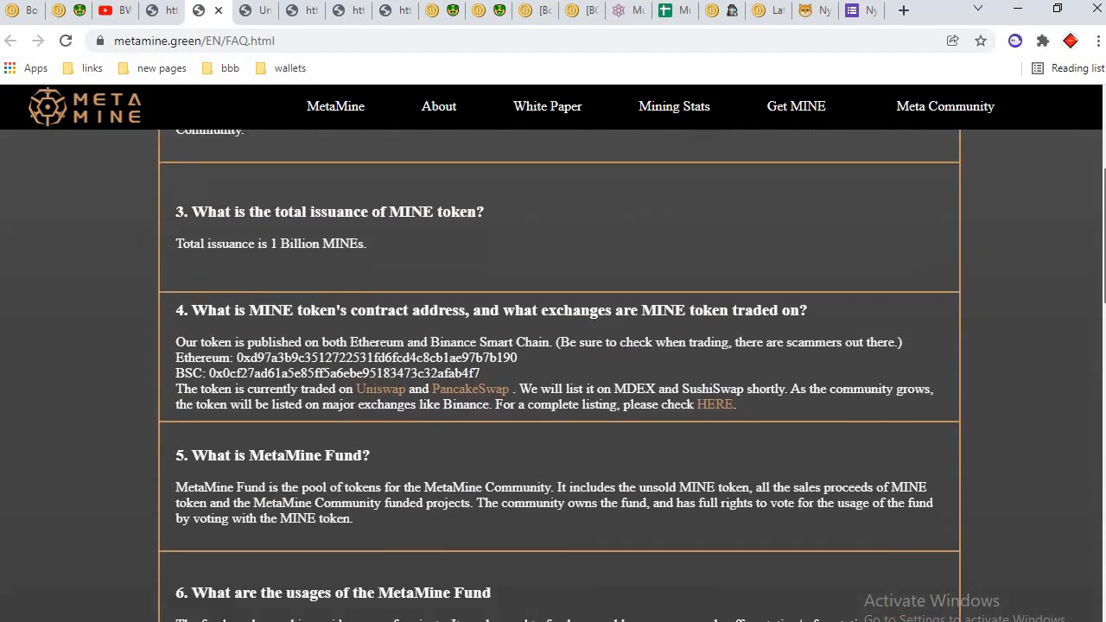
scroll("down", 3)
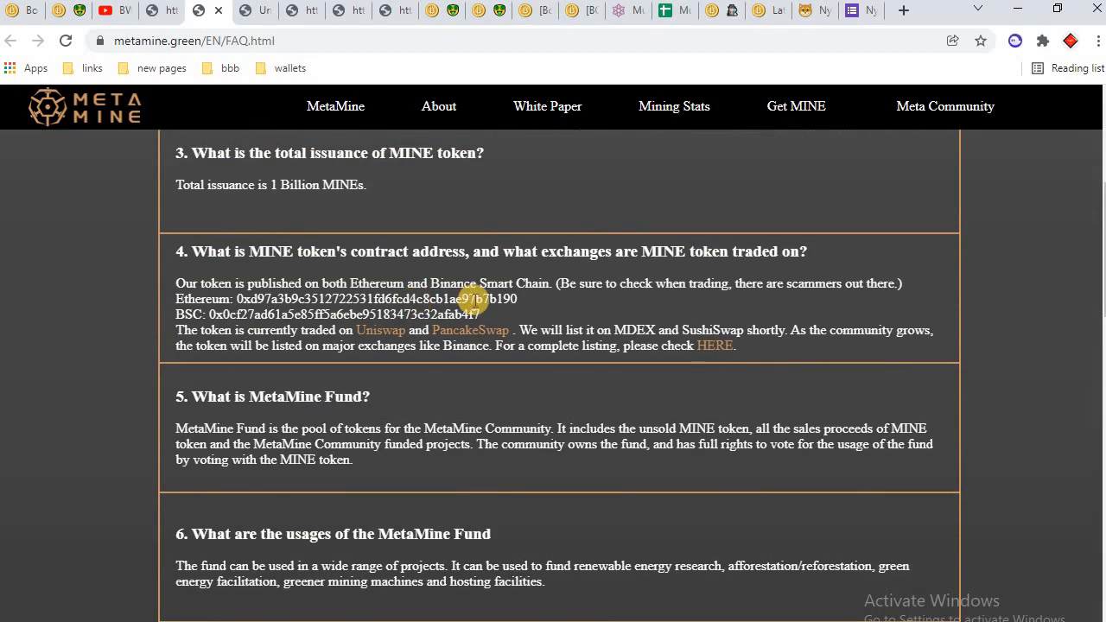
mouse_move(380, 332)
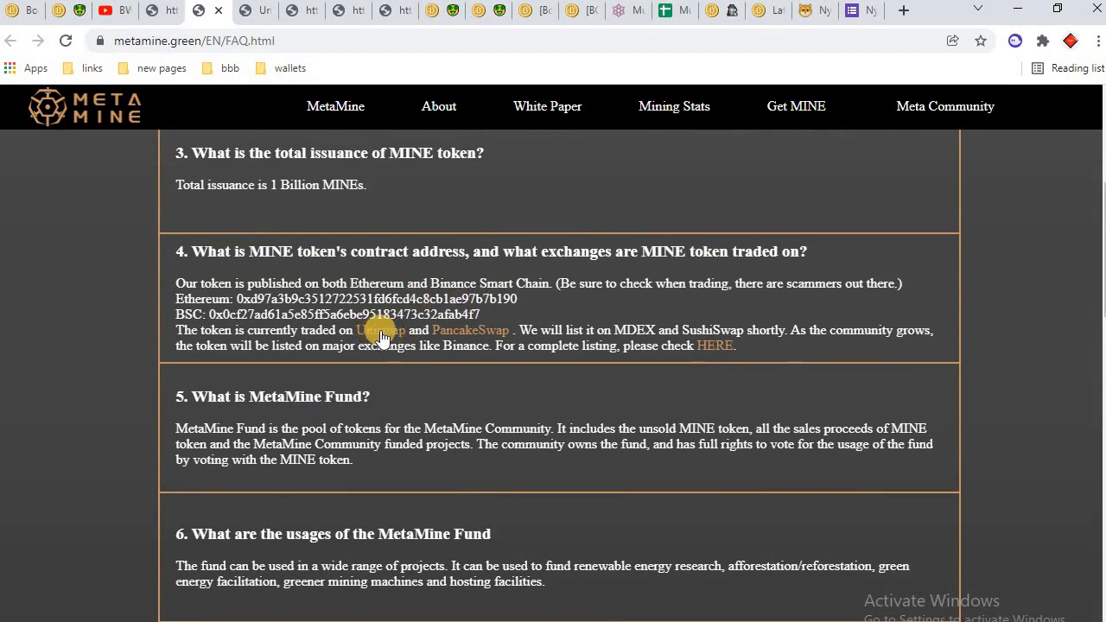
mouse_move(471, 332)
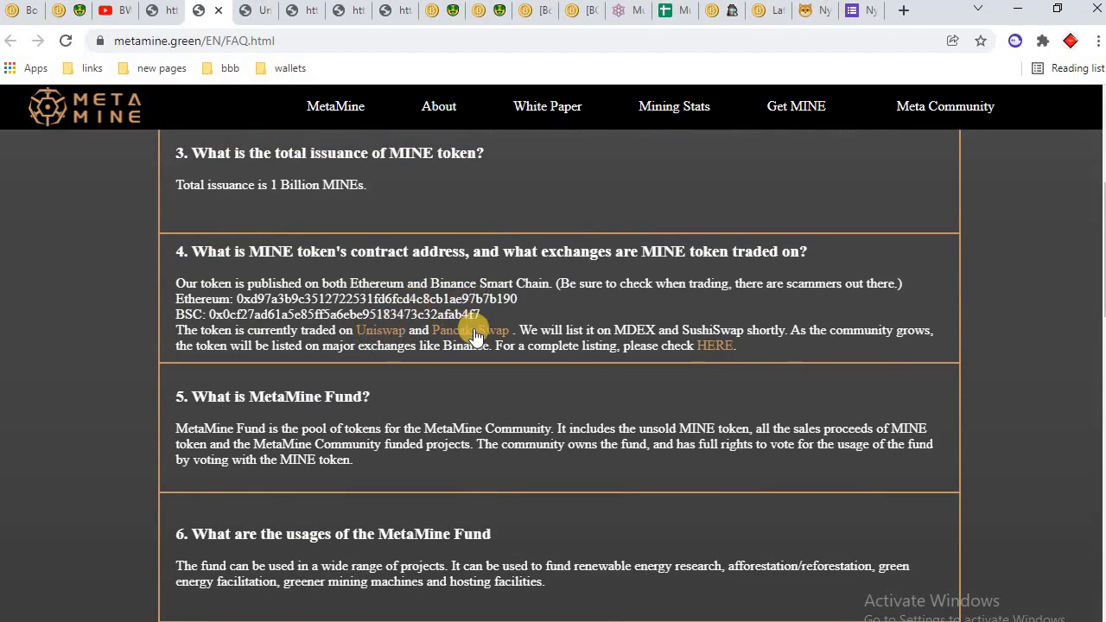
mouse_move(602, 346)
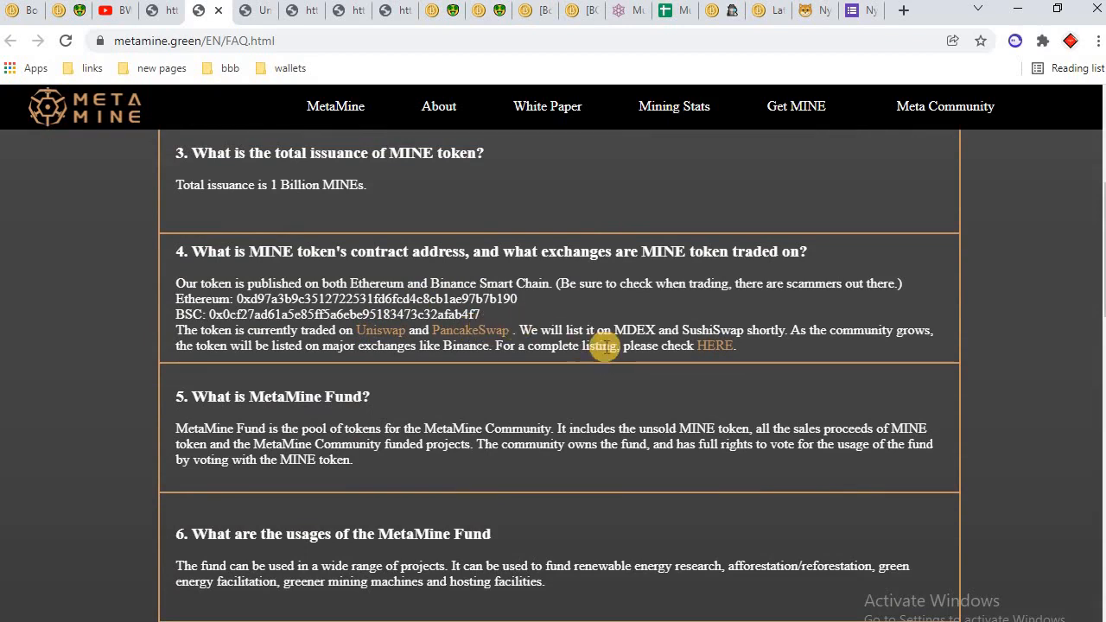
mouse_move(757, 354)
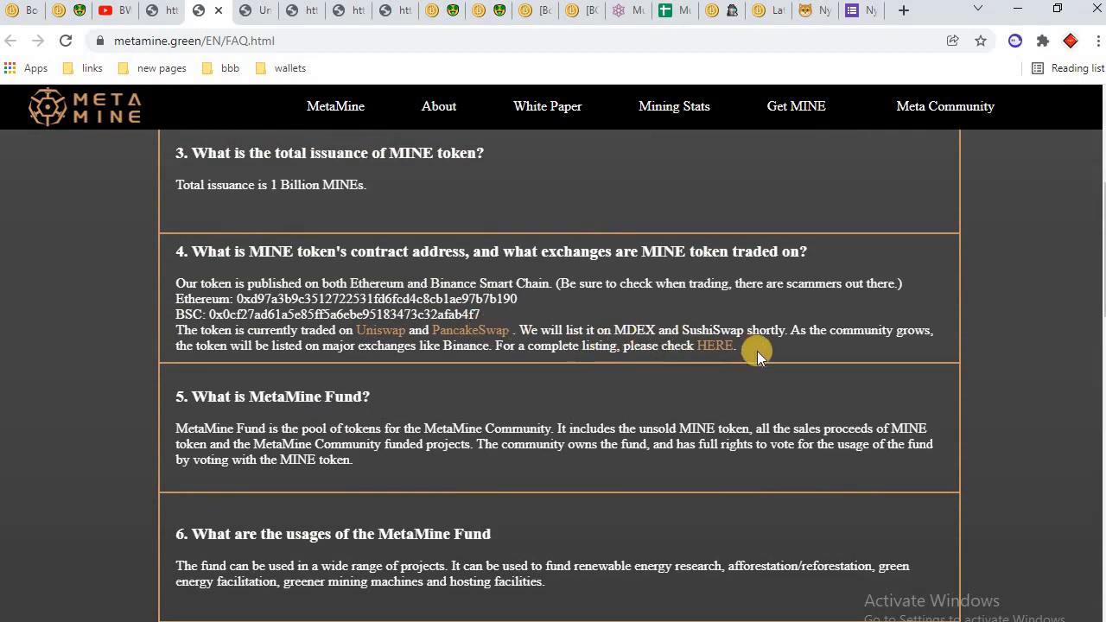
mouse_move(842, 357)
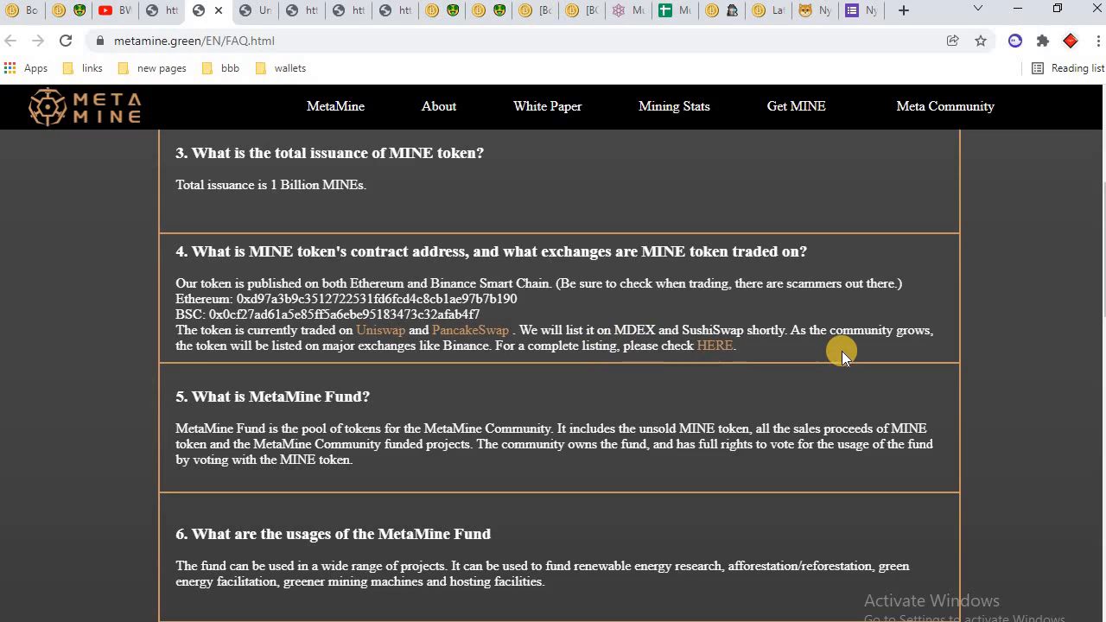
mouse_move(665, 367)
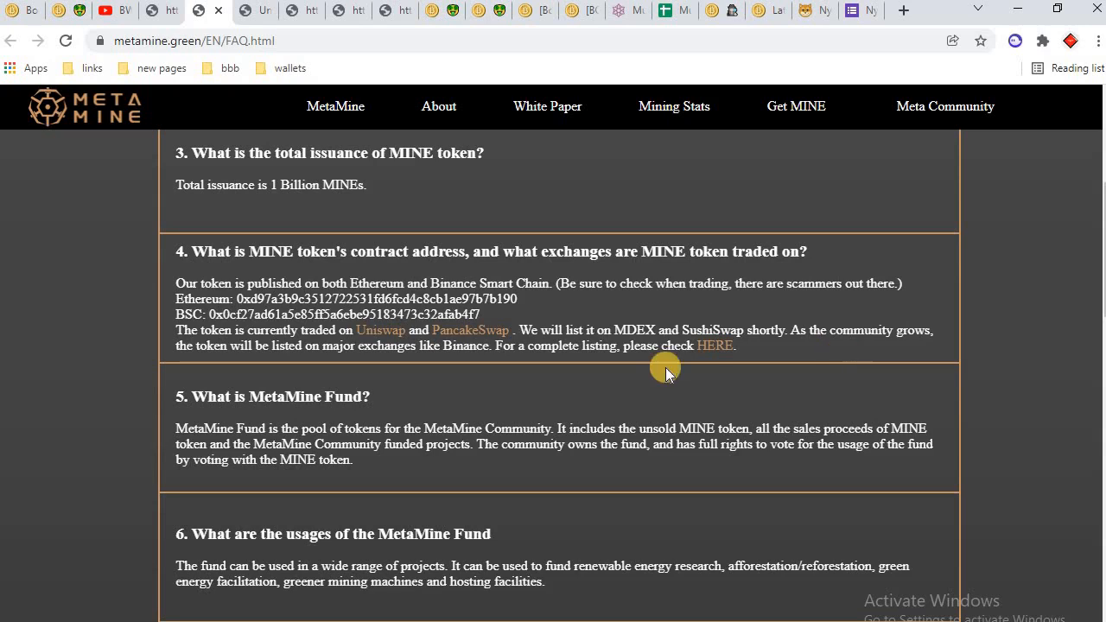
mouse_move(715, 350)
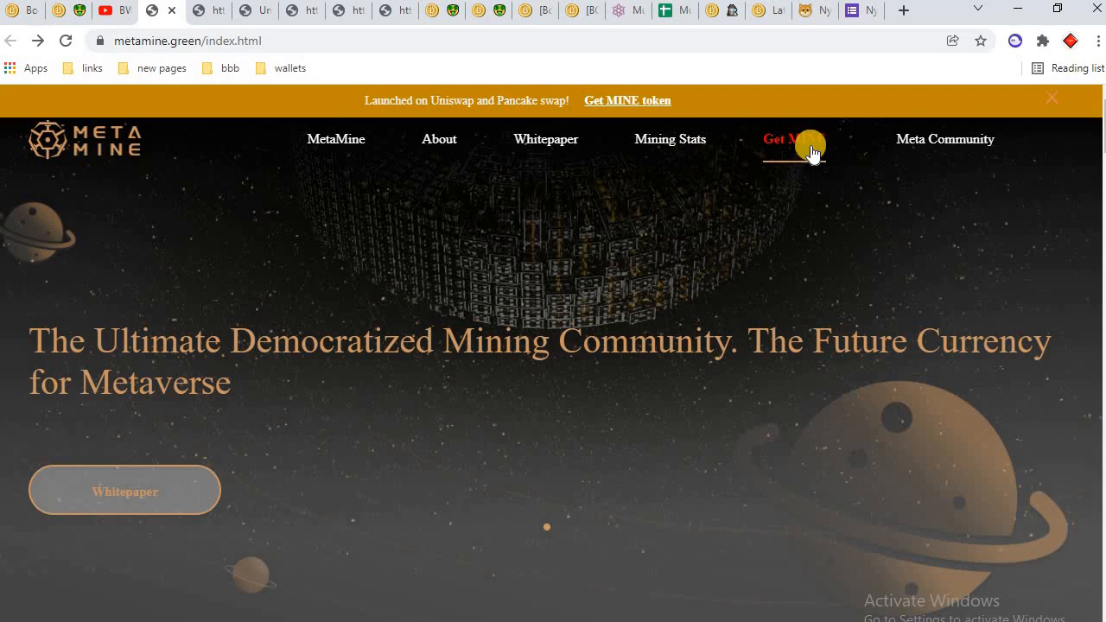
mouse_move(848, 154)
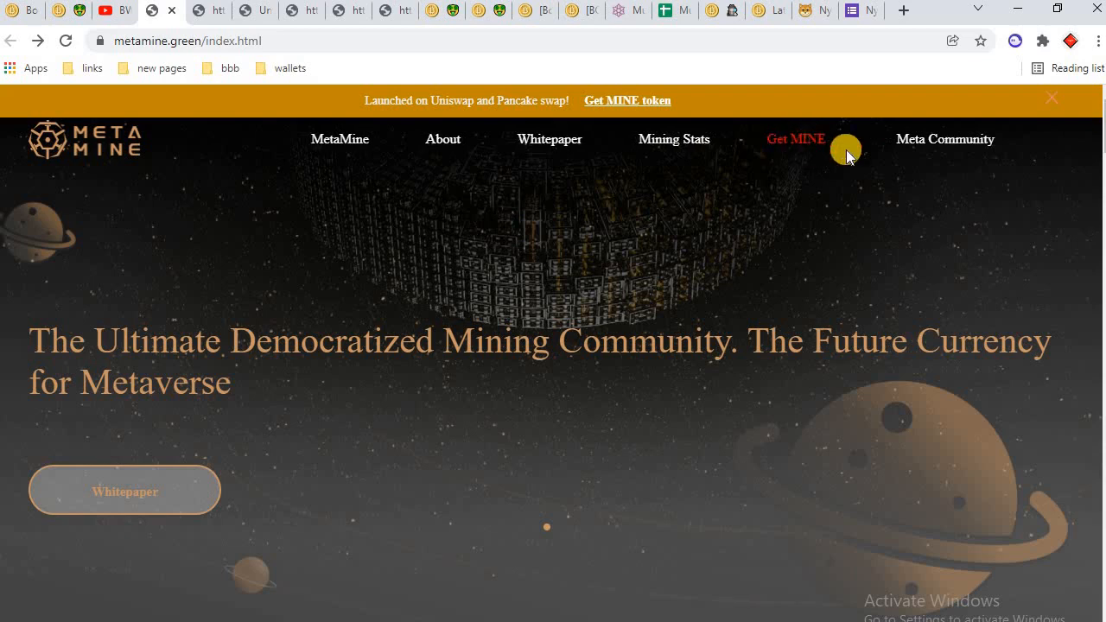
Step: Scroll past Why MetaMine and Future Currency for Metaverse to the BTC/ETH hashrate charts
scroll("down", 3)
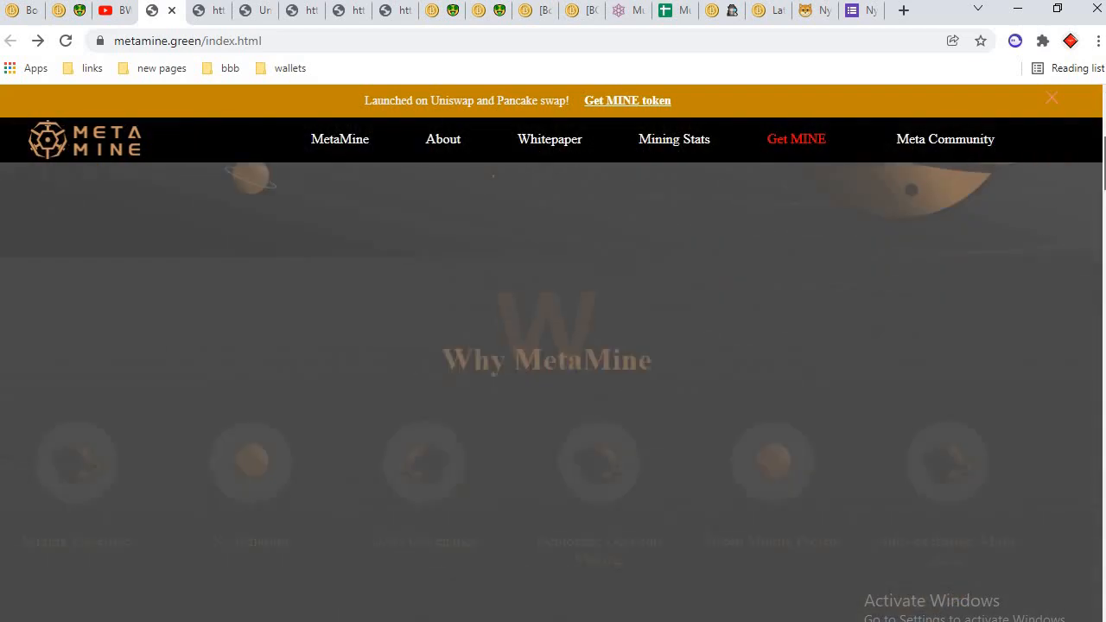
scroll("down", 3)
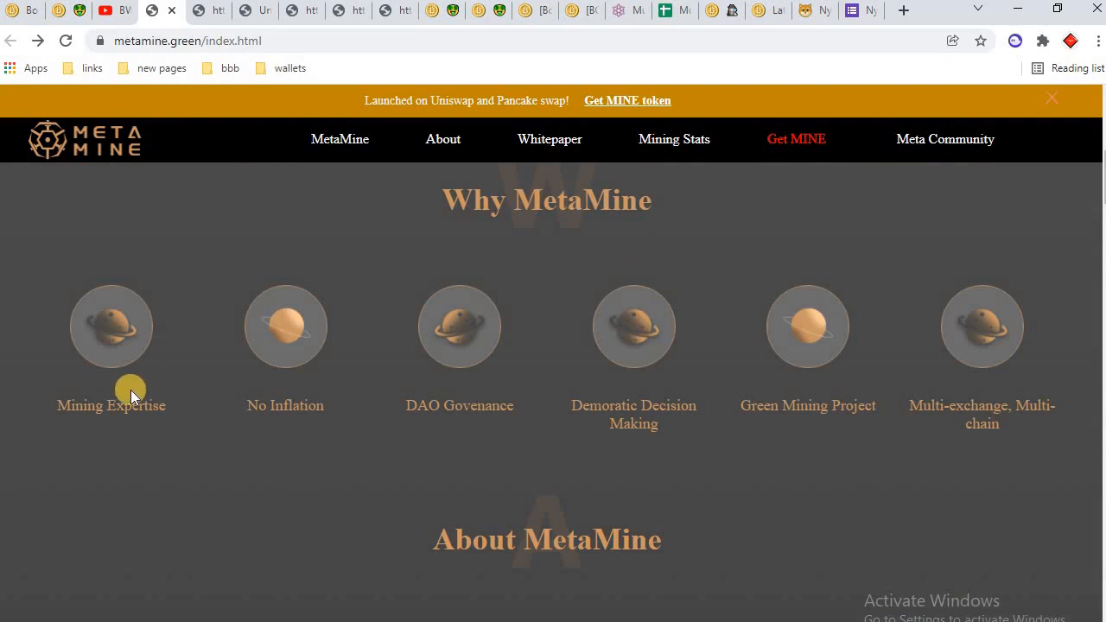
mouse_move(326, 414)
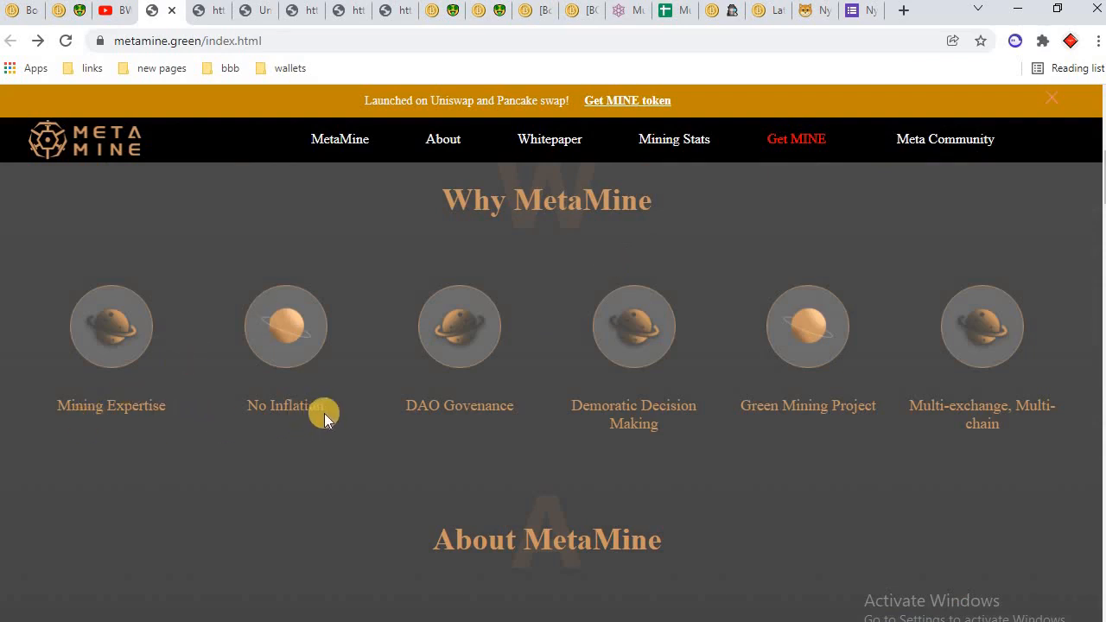
mouse_move(646, 425)
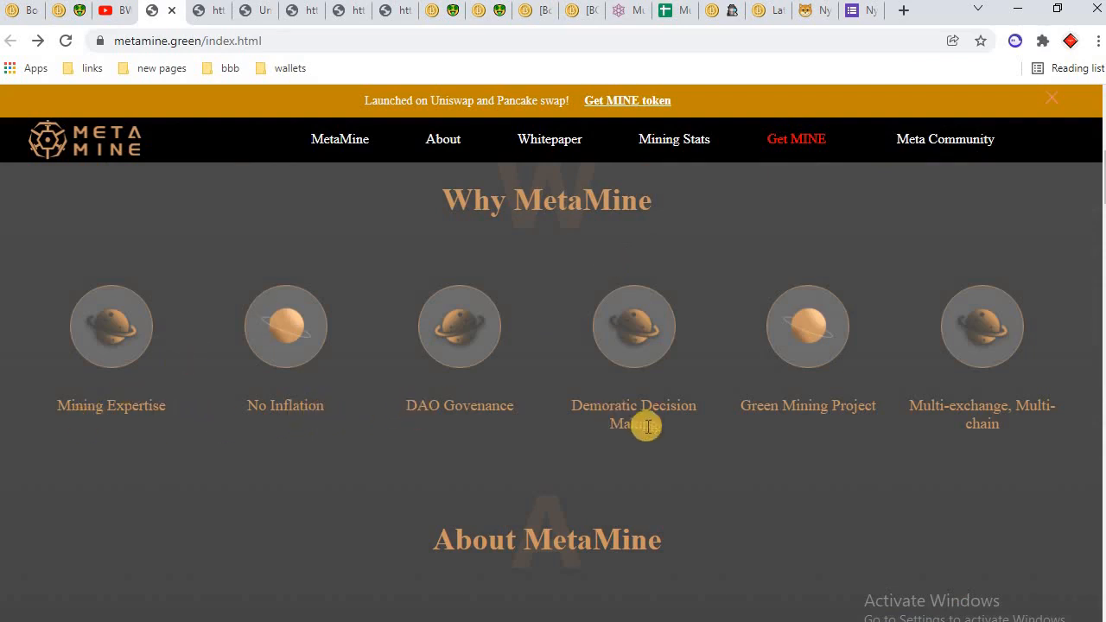
mouse_move(622, 442)
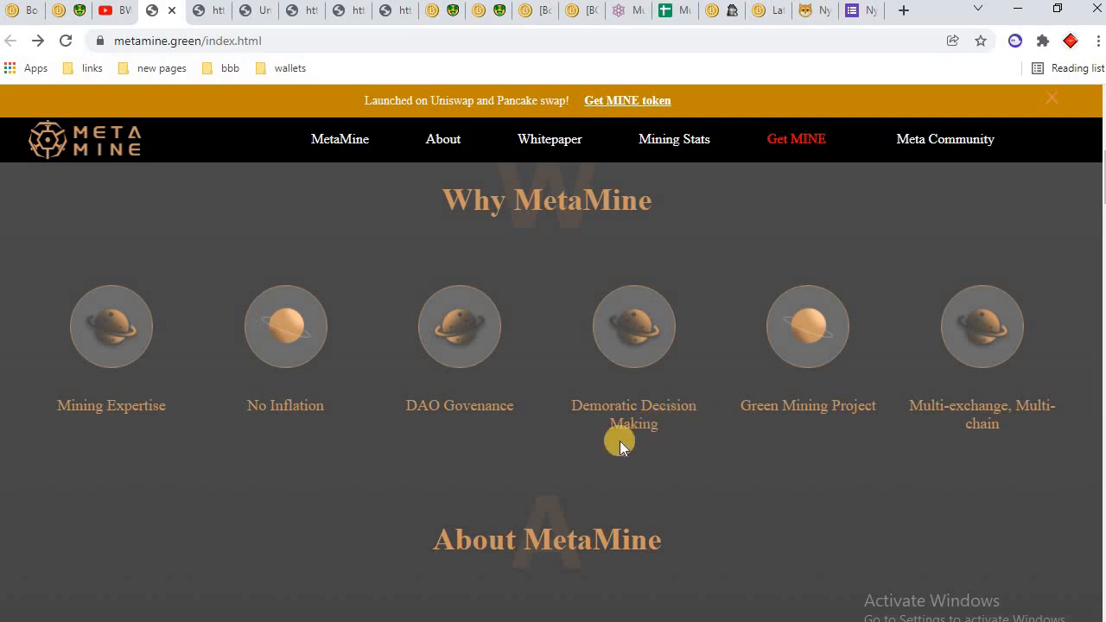
mouse_move(937, 428)
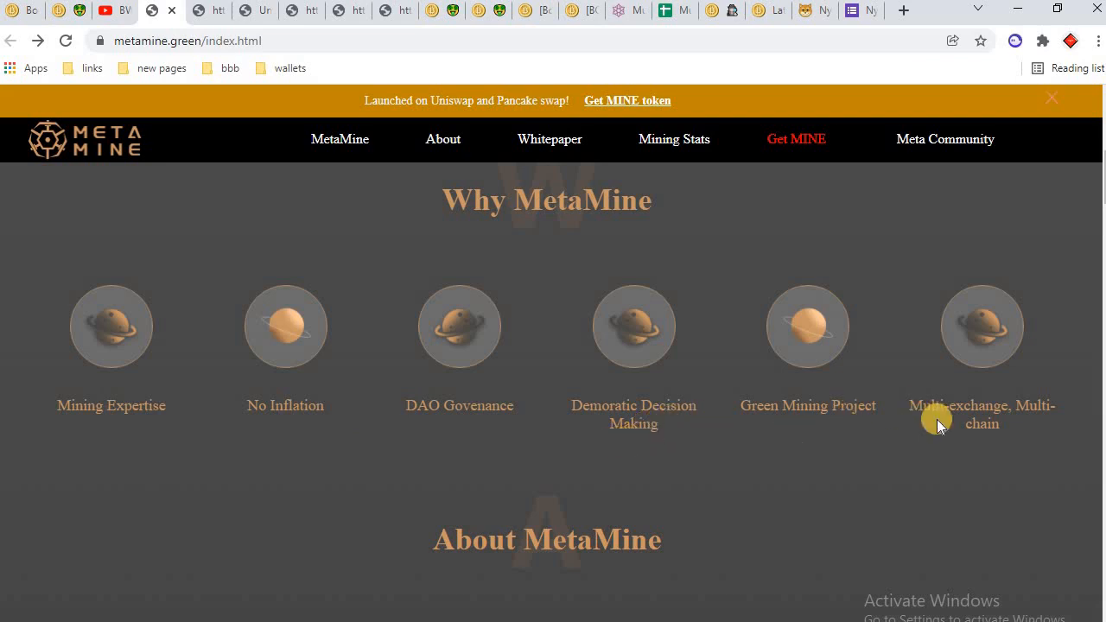
mouse_move(1045, 413)
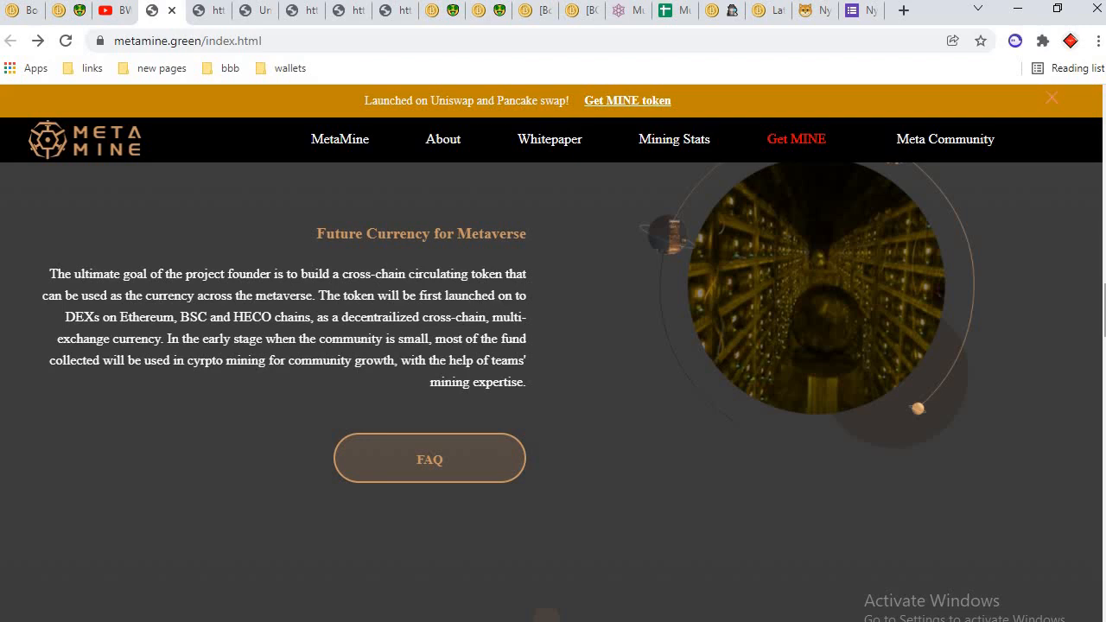
scroll("down", 3)
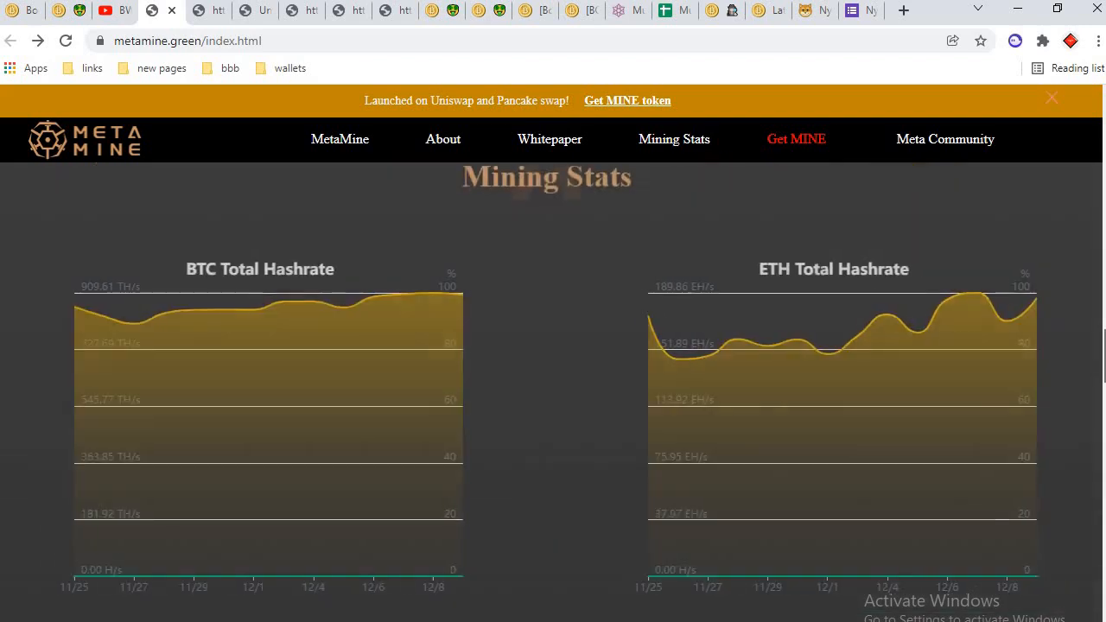
Step: Scroll past the Uniswap/PancakeSwap cards and MINE Token Info to the Coming Soon DEX section
scroll("up", 3)
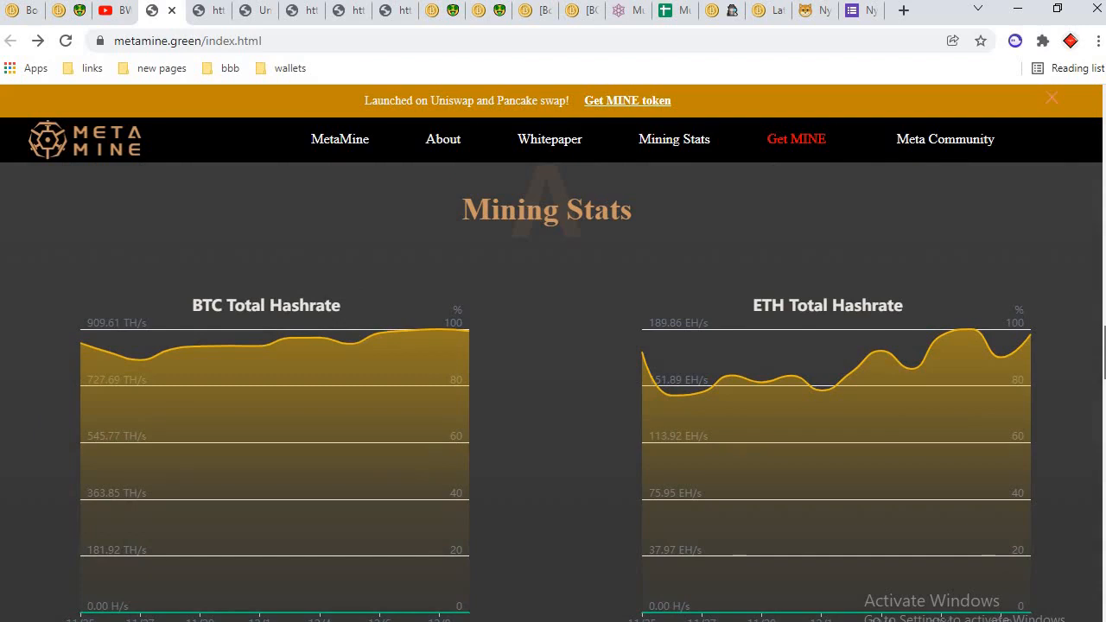
scroll("down", 3)
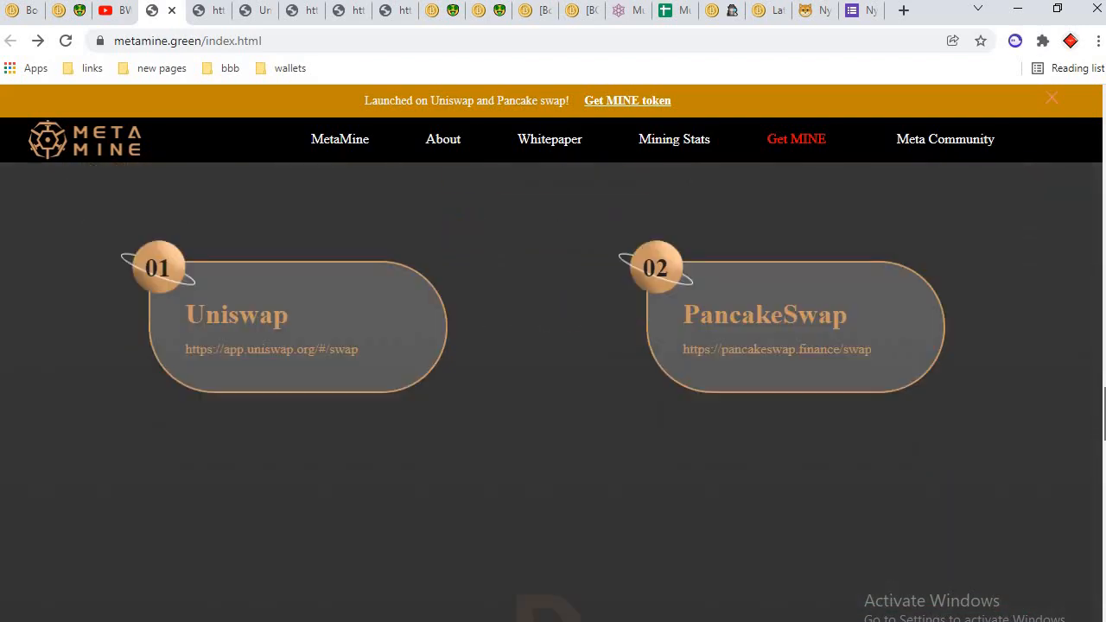
scroll("up", 3)
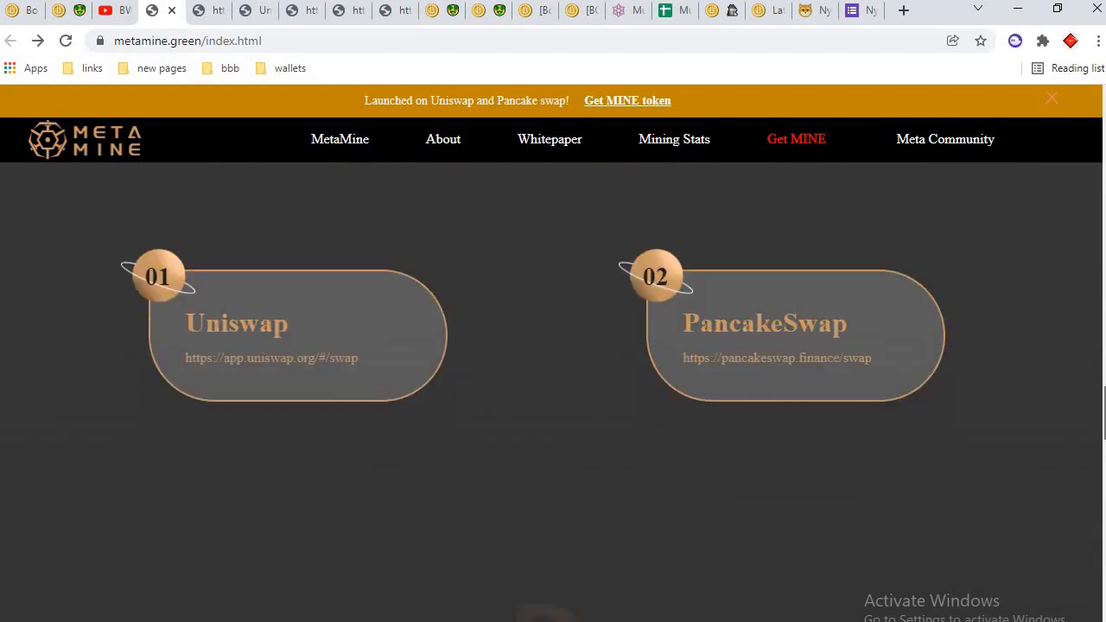
scroll("down", 3)
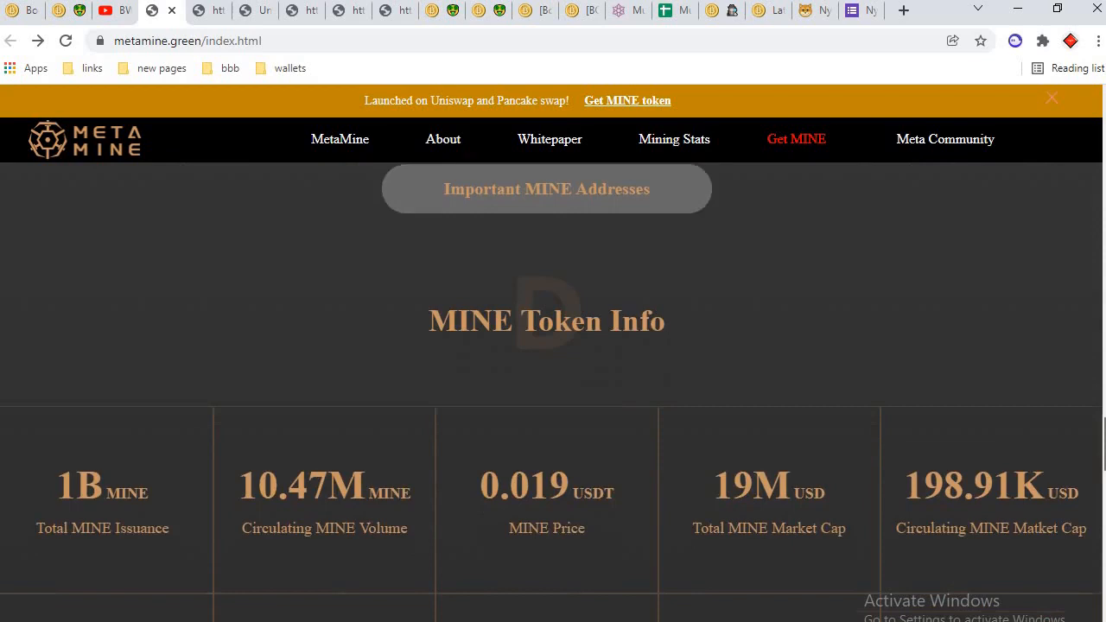
scroll("down", 3)
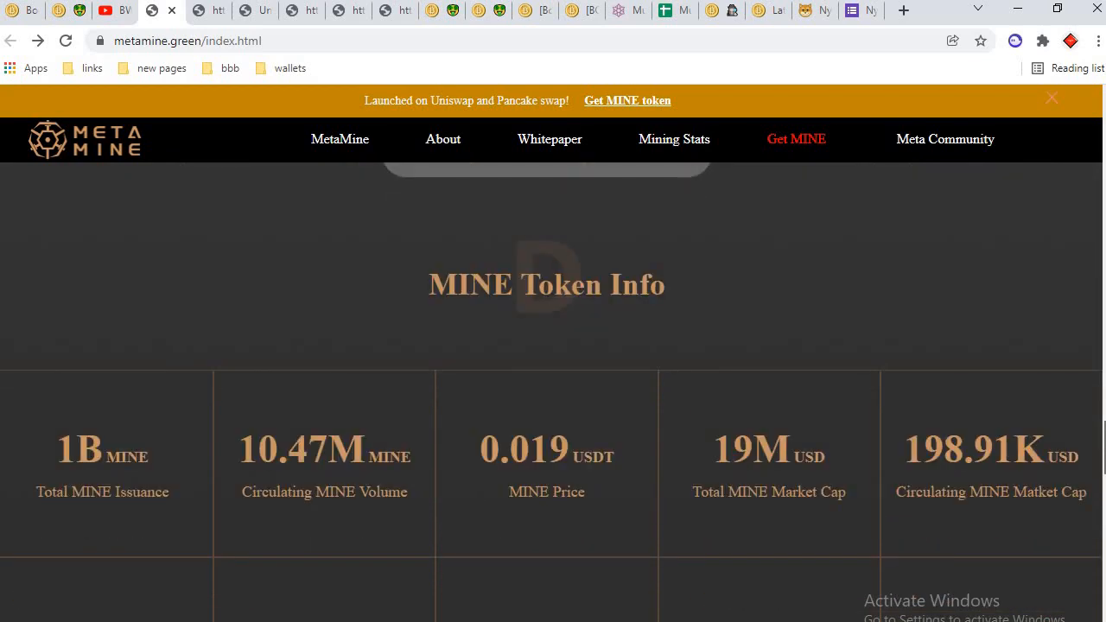
scroll("down", 3)
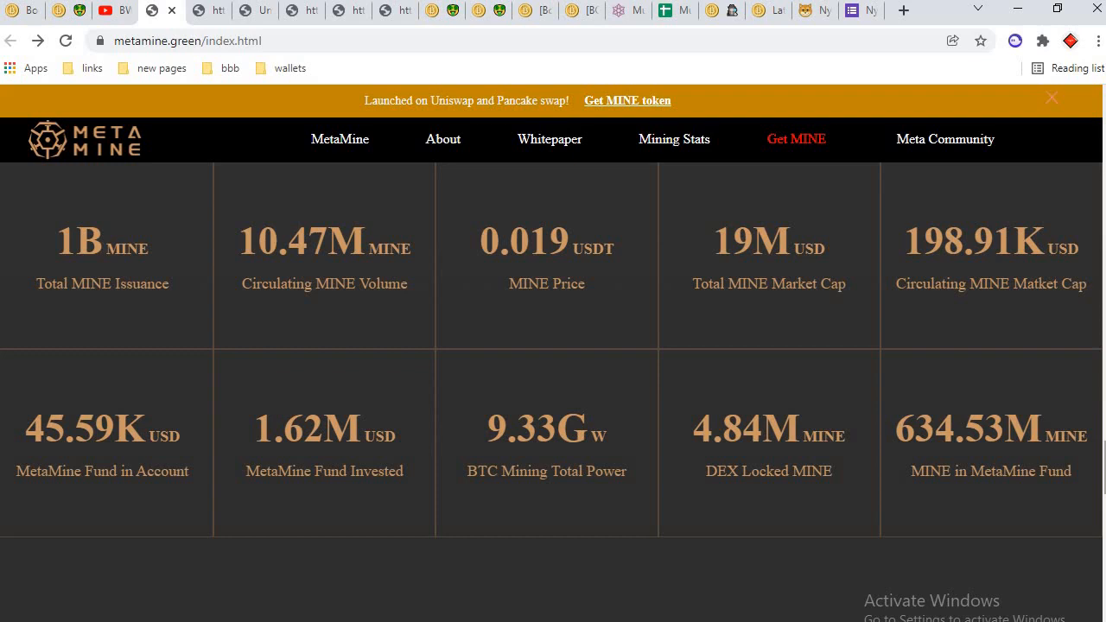
scroll("down", 3)
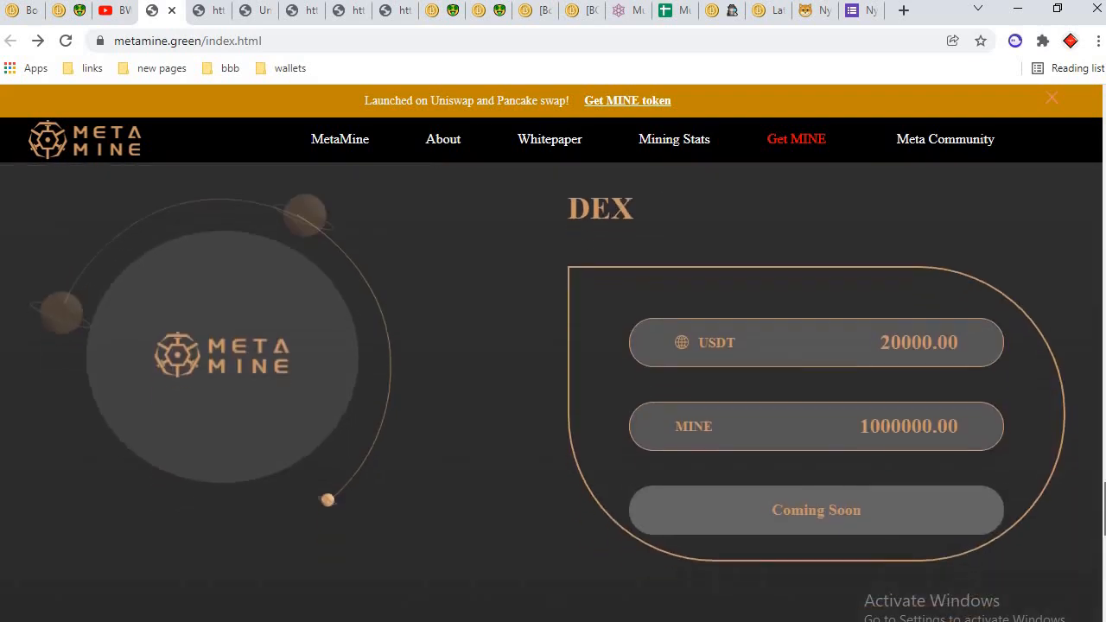
Step: Scroll through Latest News headlines and community social links to the homepage footer
scroll("down", 3)
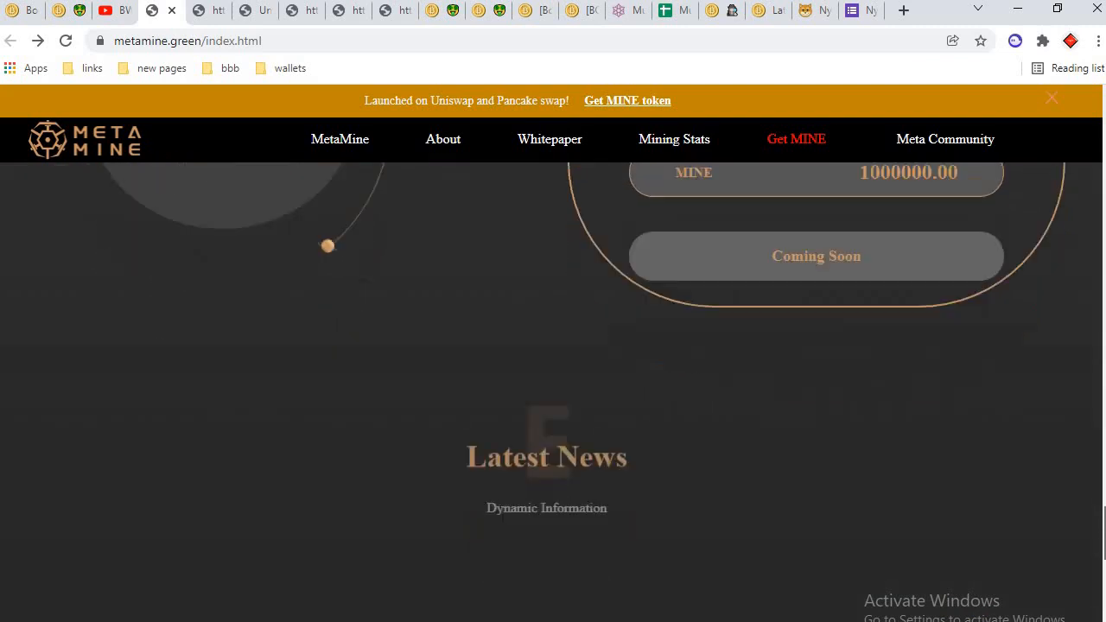
scroll("down", 3)
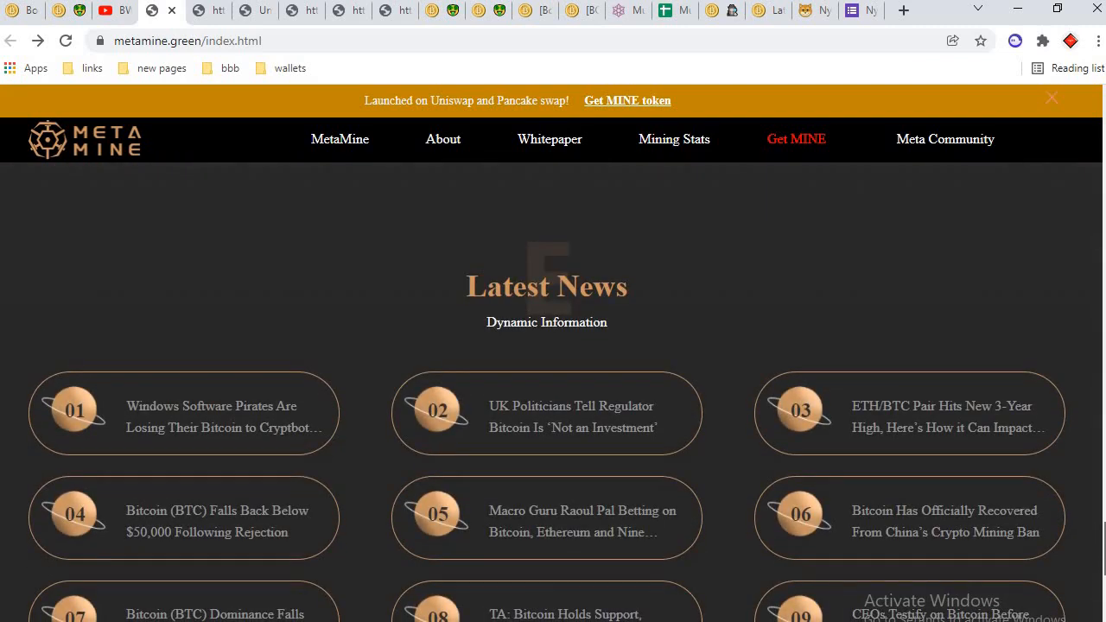
scroll("down", 3)
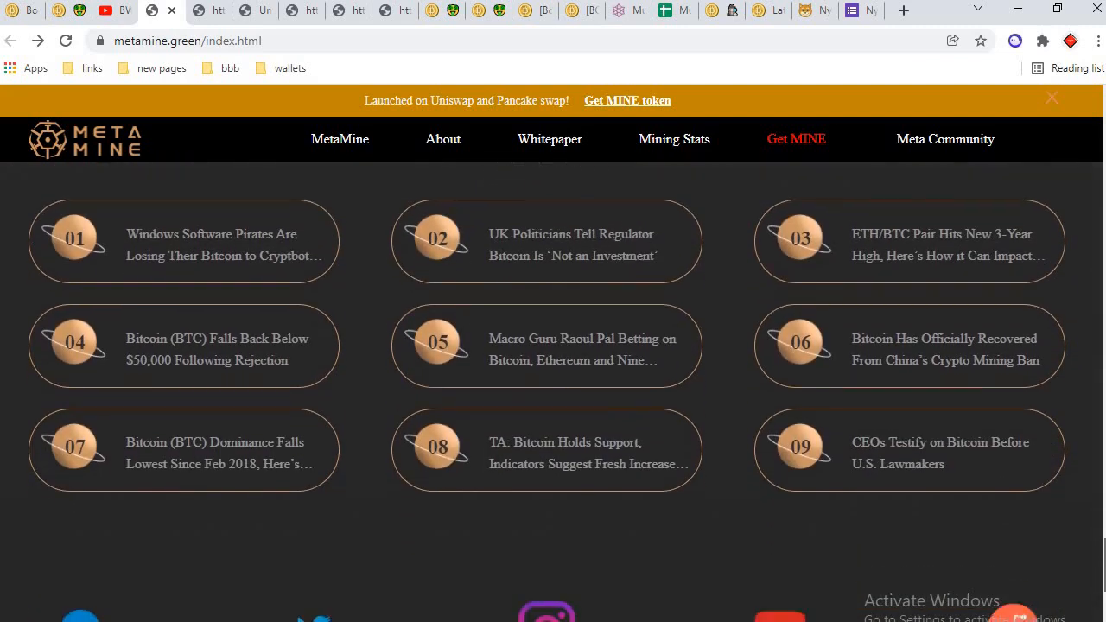
scroll("down", 3)
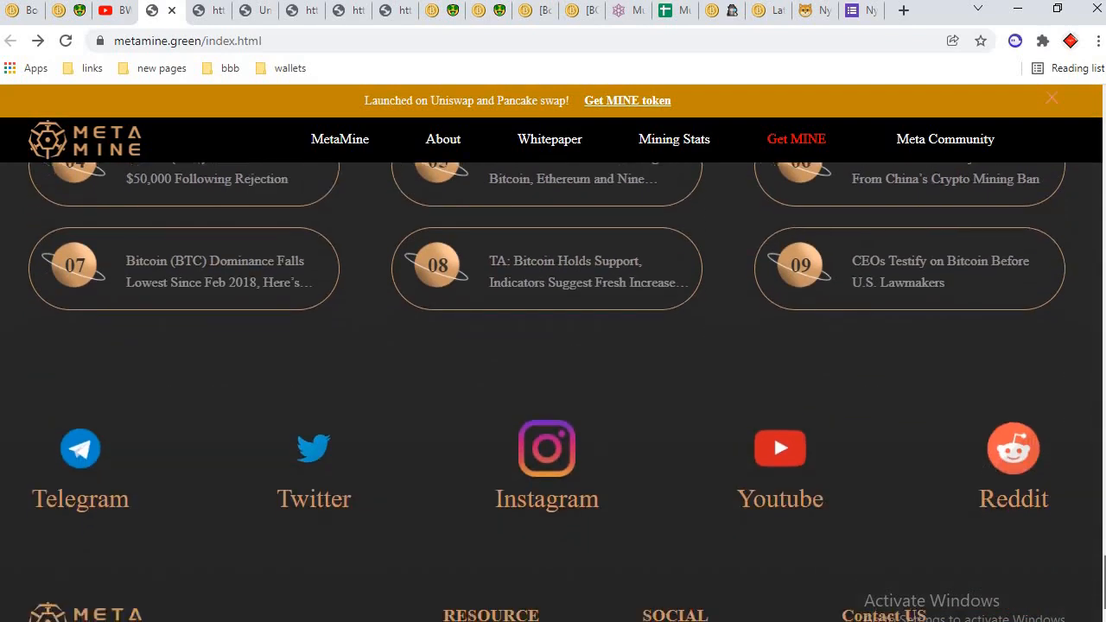
scroll("down", 3)
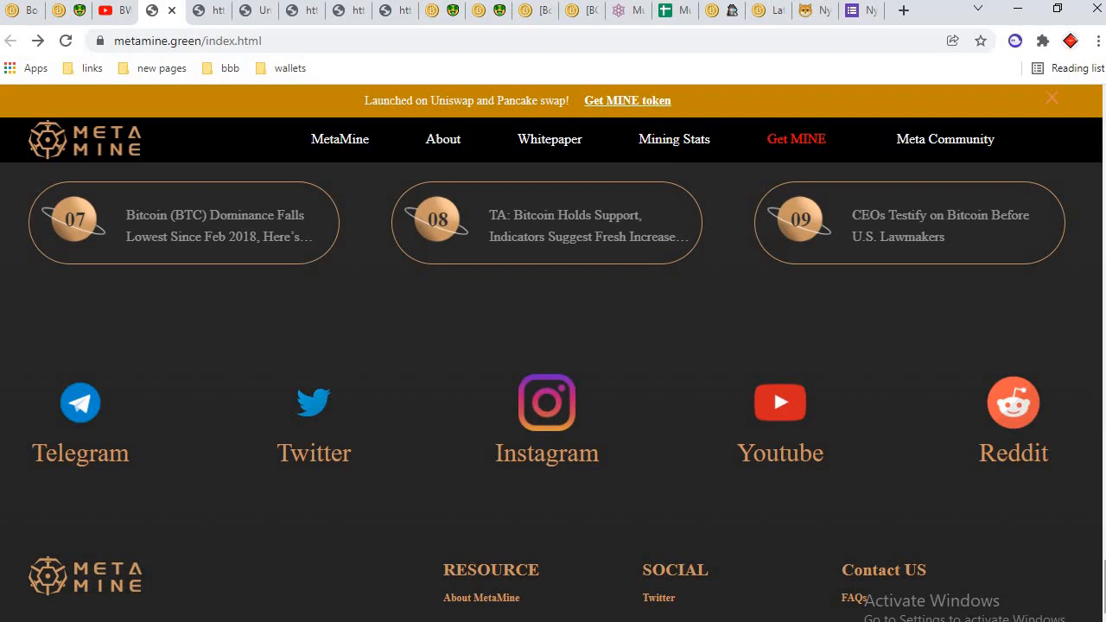
scroll("down", 3)
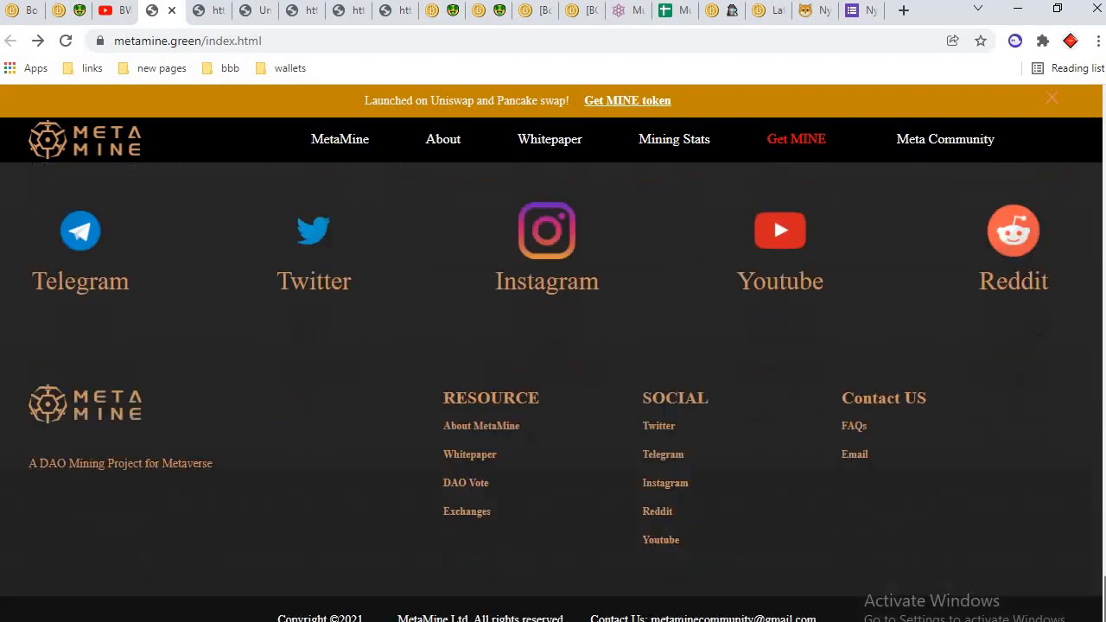
mouse_move(464, 456)
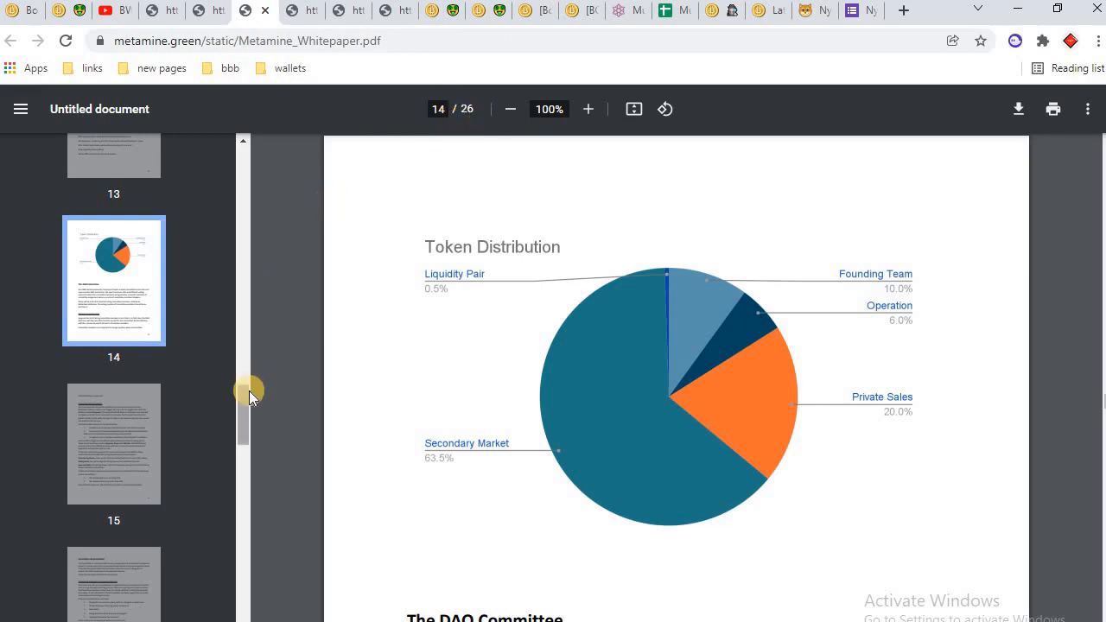
Step: Jump to whitepaper page 20 via its thumbnail and scroll on to page 21
scroll("down", 3)
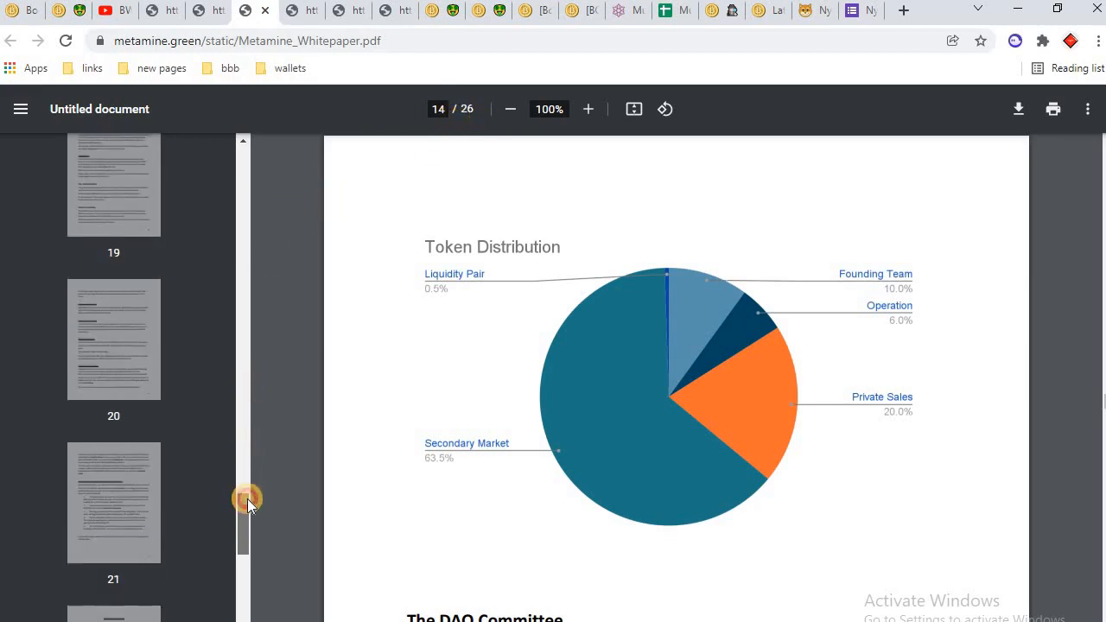
left_click(113, 338)
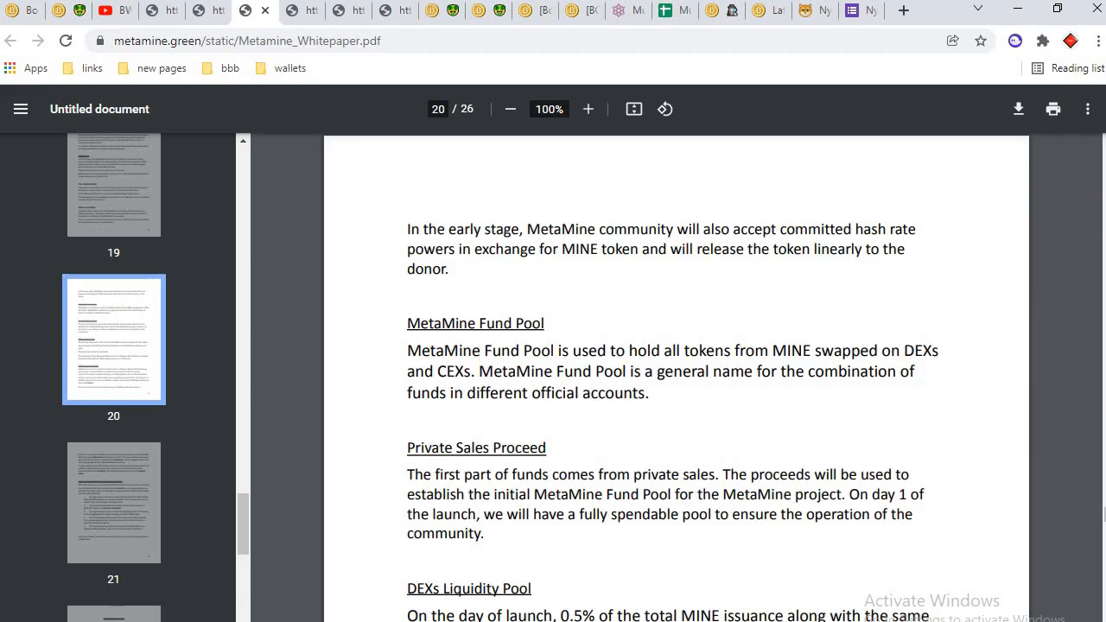
scroll("down", 3)
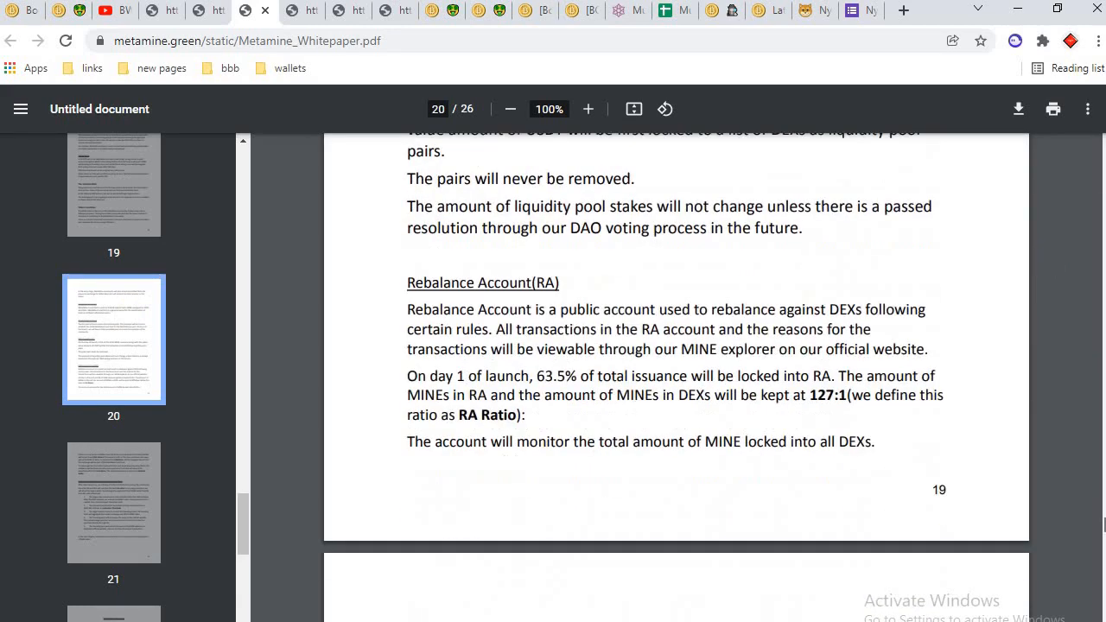
scroll("down", 3)
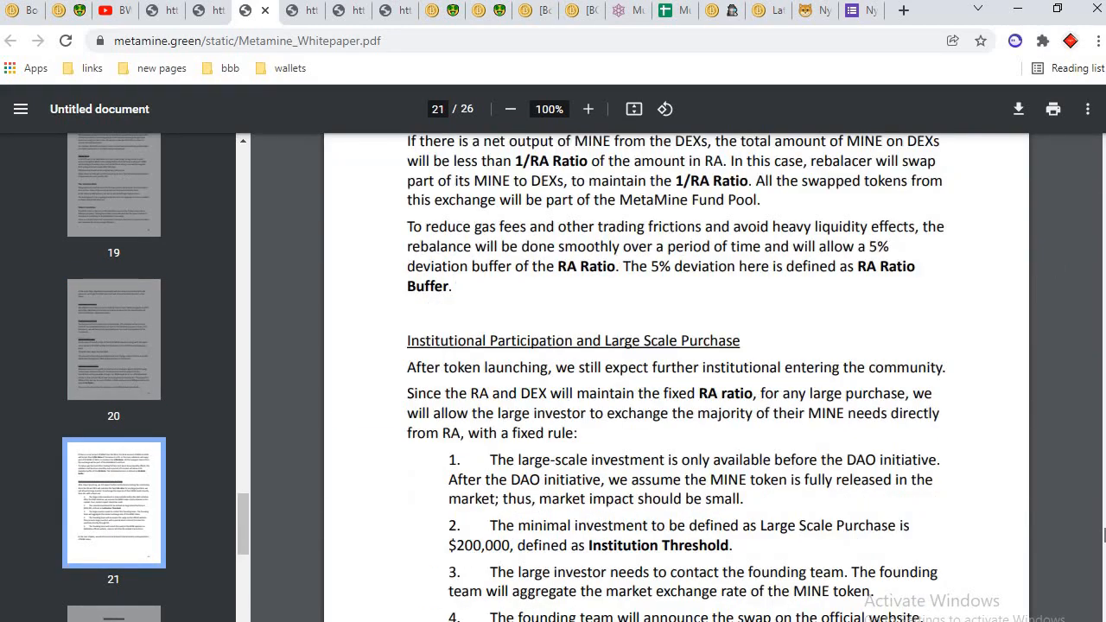
scroll("down", 3)
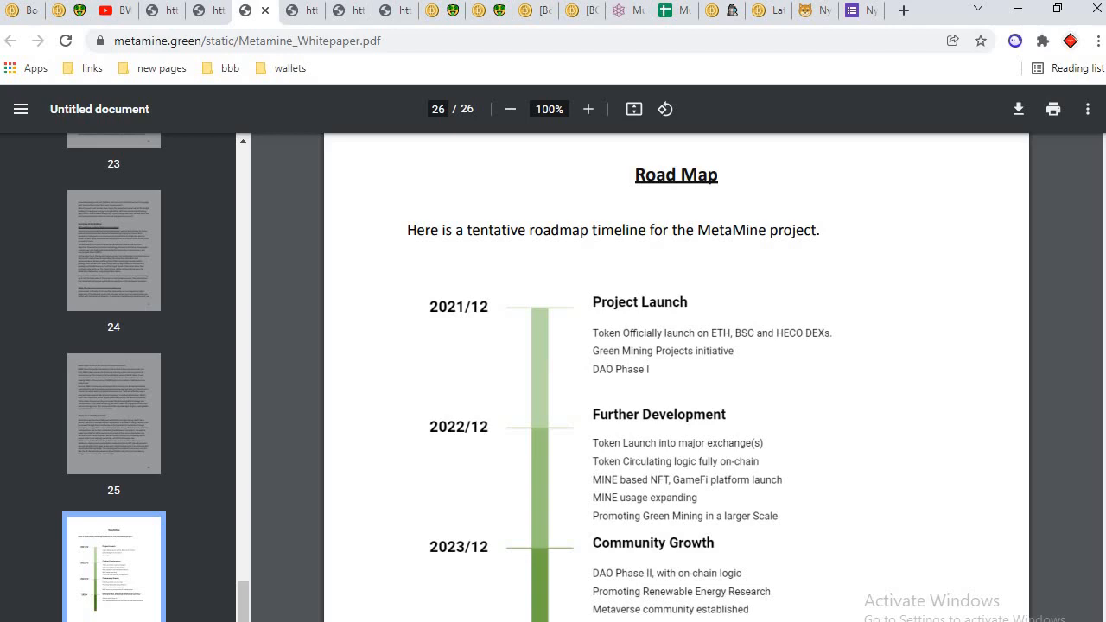
Step: Scroll the Road Map page down to the 2025+ Ultimate DAO milestone
scroll("down", 3)
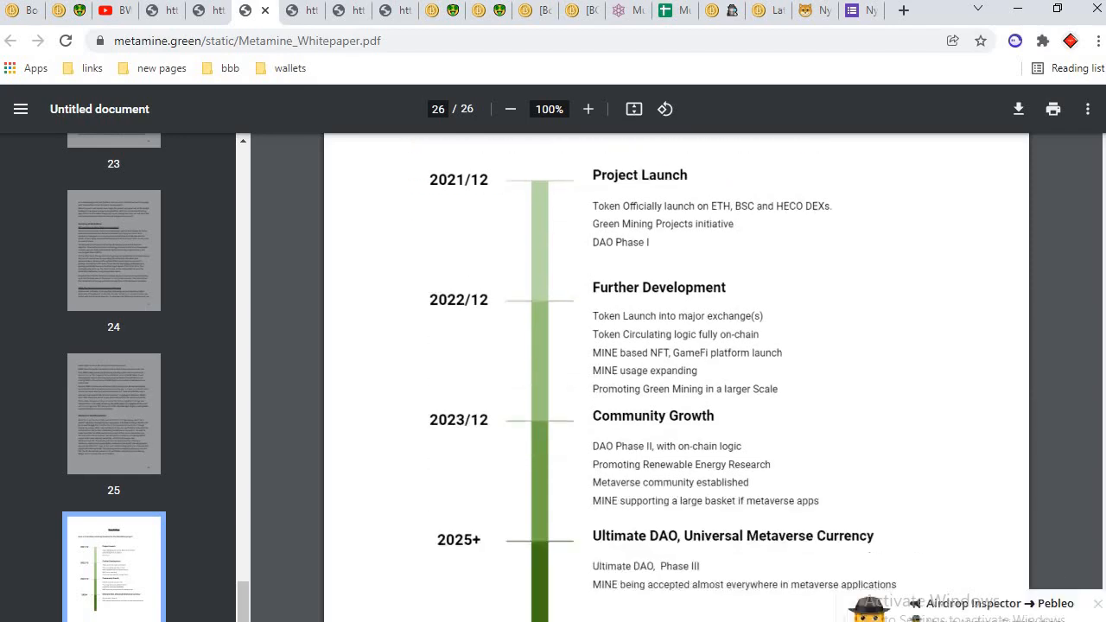
scroll("down", 3)
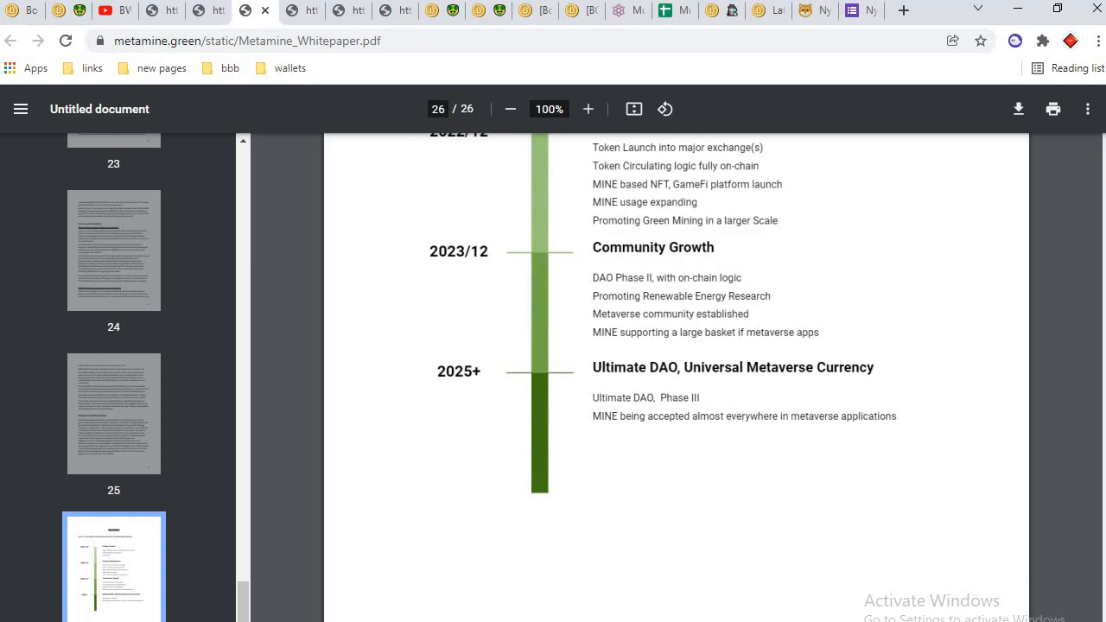
scroll("down", 3)
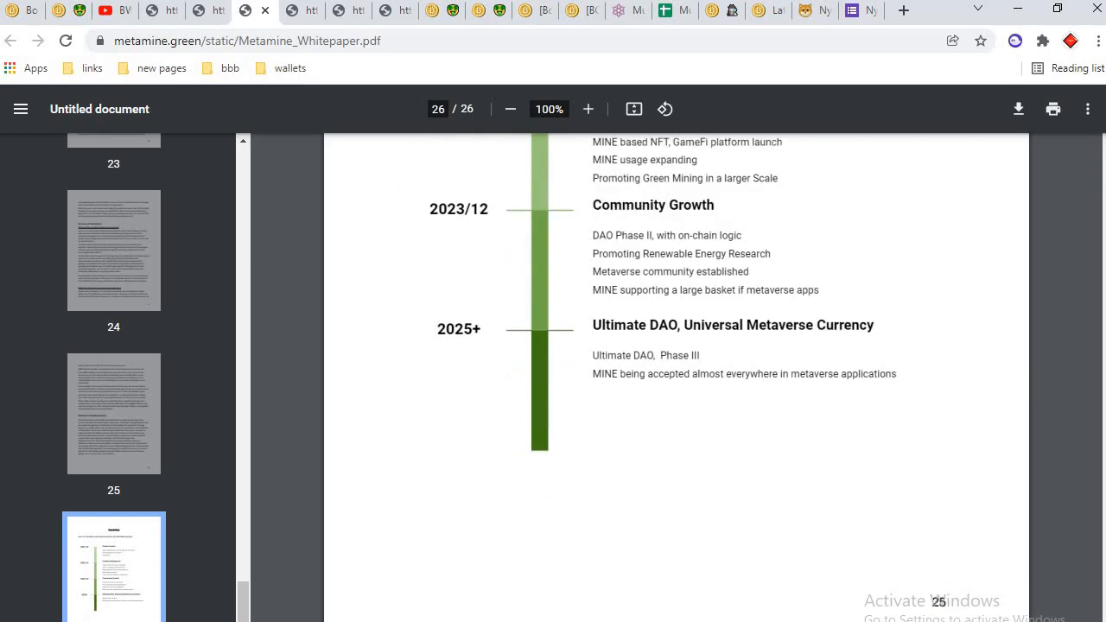